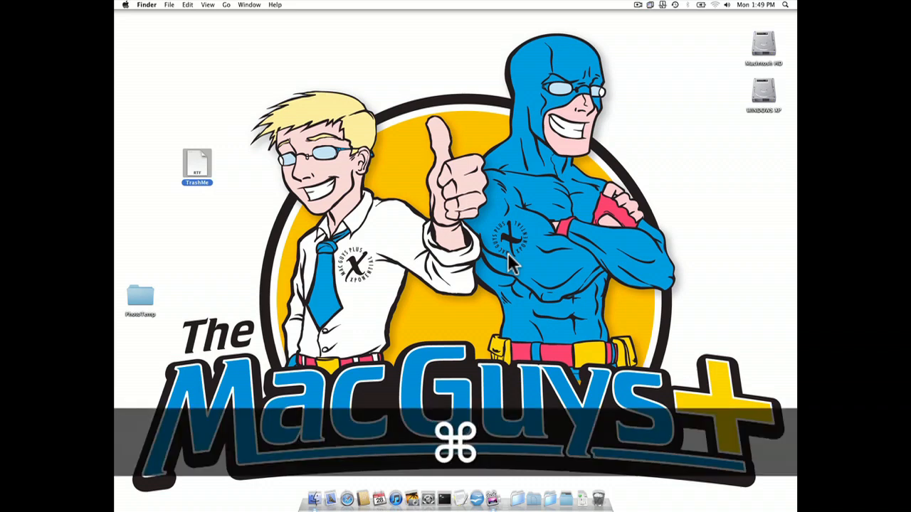
# Launch Terminal from Applications > Utilities, opening a fresh bash window.
pyautogui.press('cmd+shift+u')
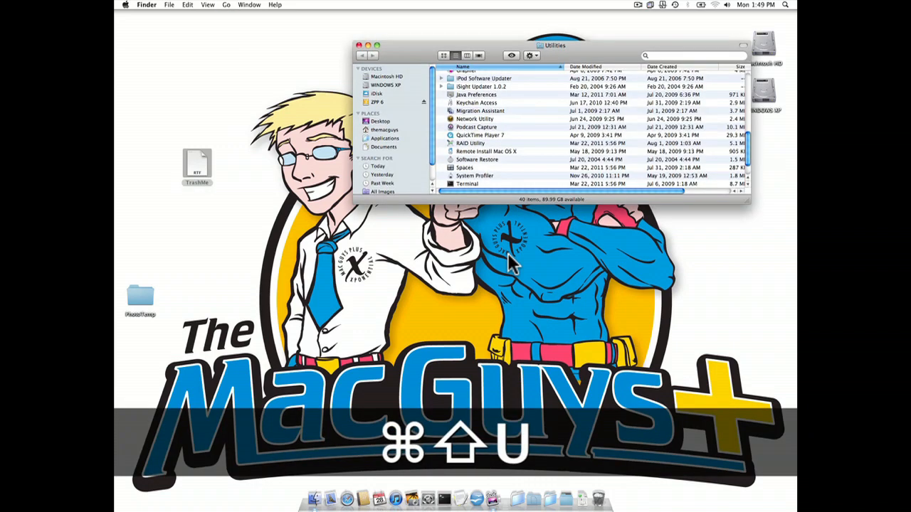
pyautogui.click(467, 184)
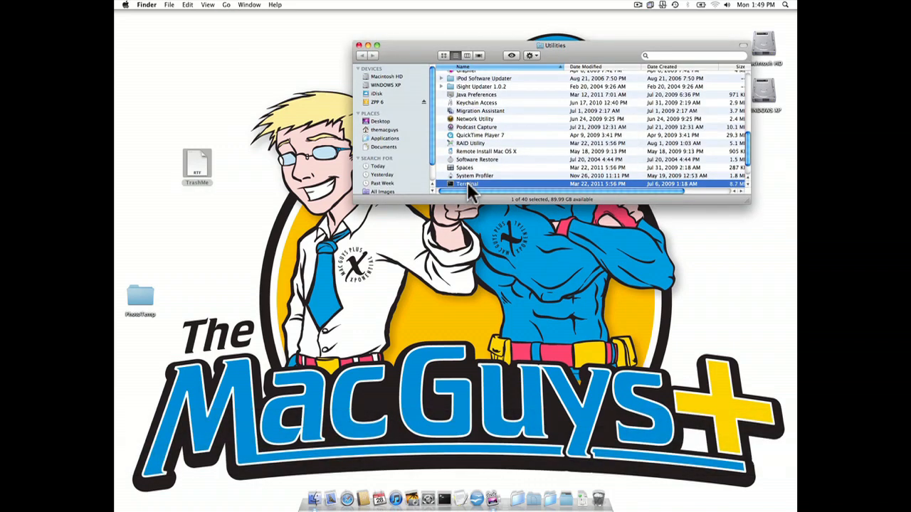
pyautogui.click(360, 45)
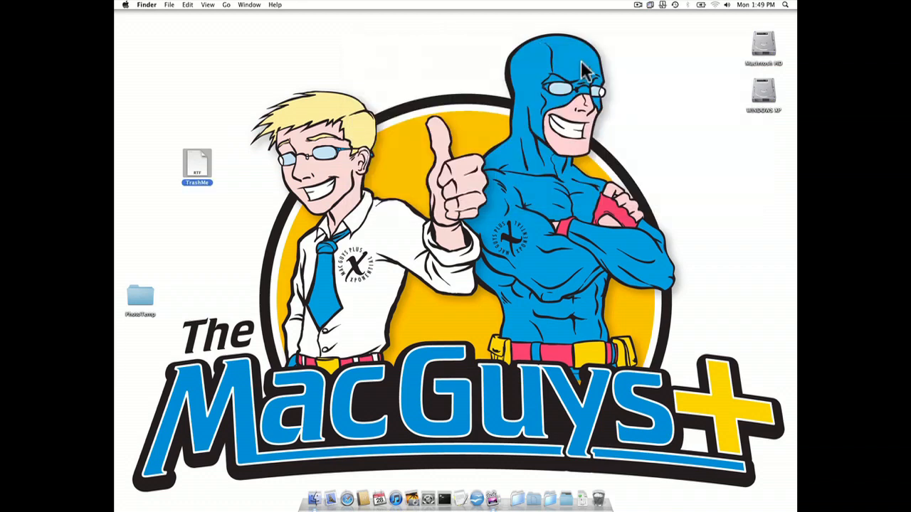
pyautogui.doubleClick(762, 45)
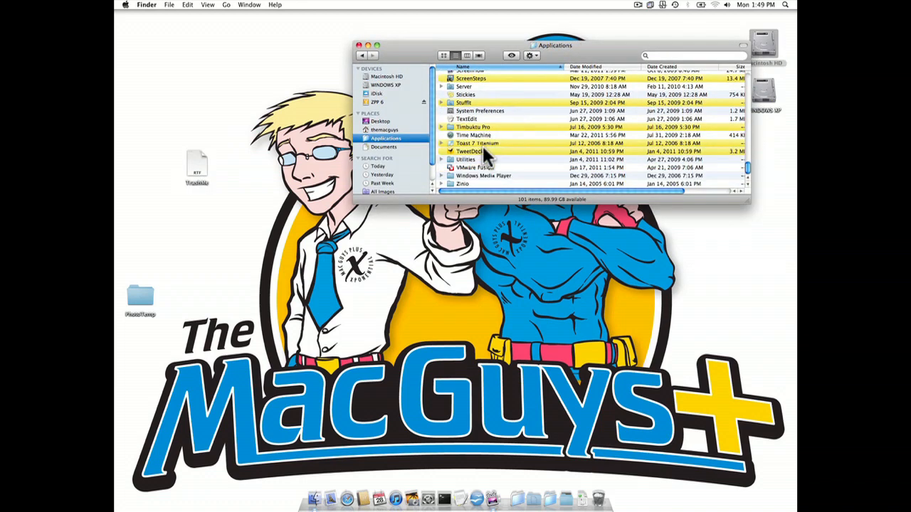
pyautogui.doubleClick(466, 159)
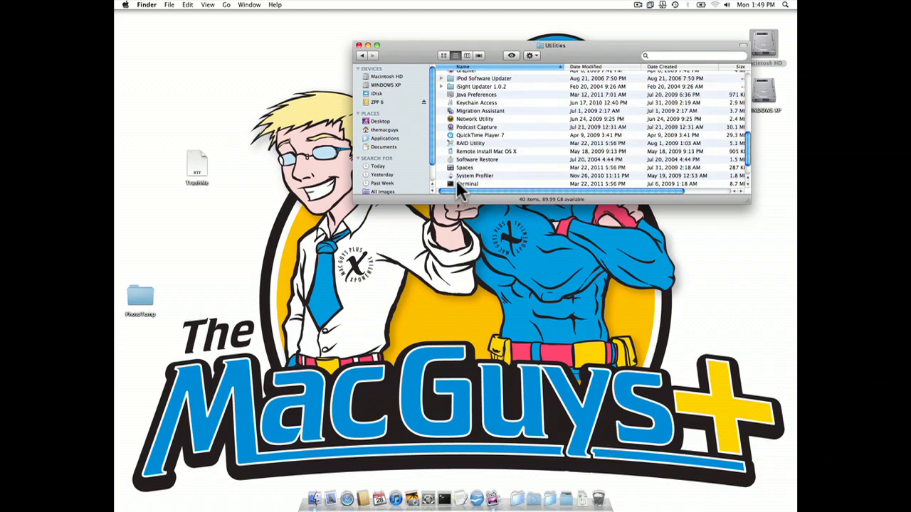
pyautogui.doubleClick(467, 184)
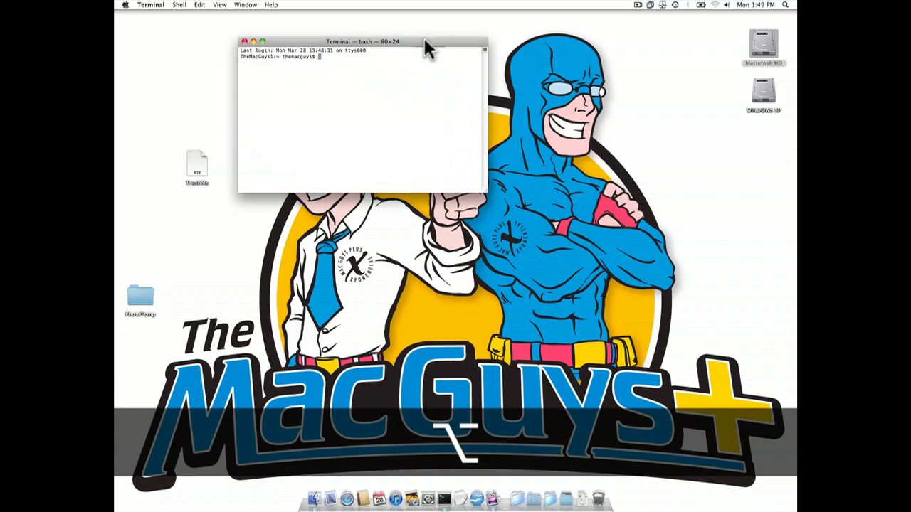
# Enlarge the Terminal window from 80x24 to 87x27 characters.
pyautogui.moveTo(361, 42); pyautogui.dragTo(455, 49)
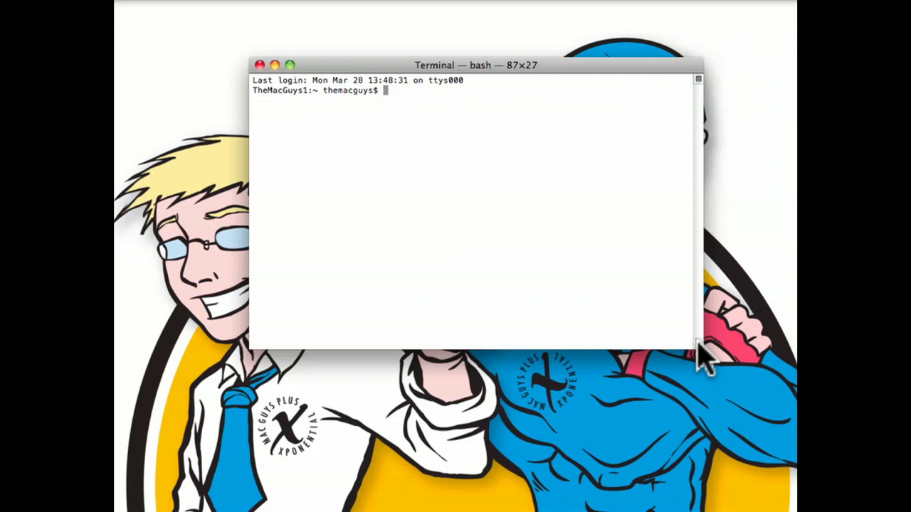
# Type 'sudo rm -rf ' at the prompt and shift the window left to uncover TrashMe.rtf.
pyautogui.write('s')
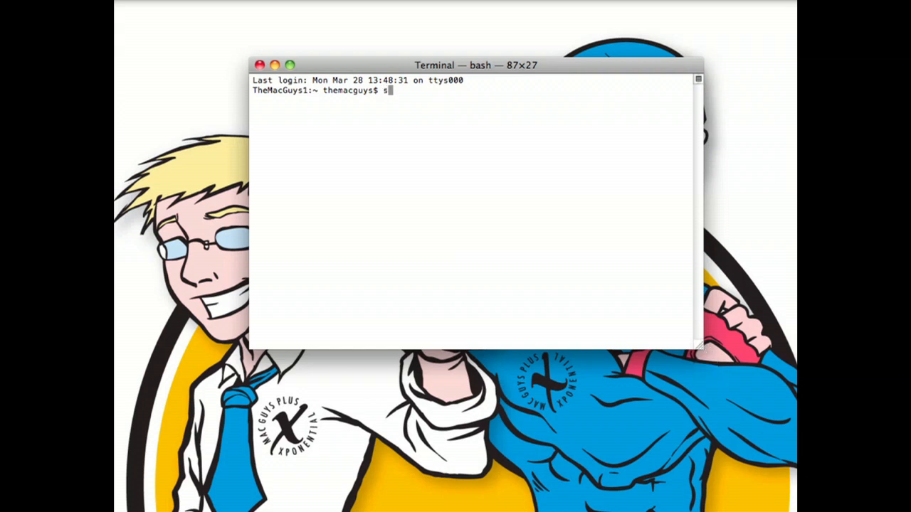
pyautogui.write('udo')
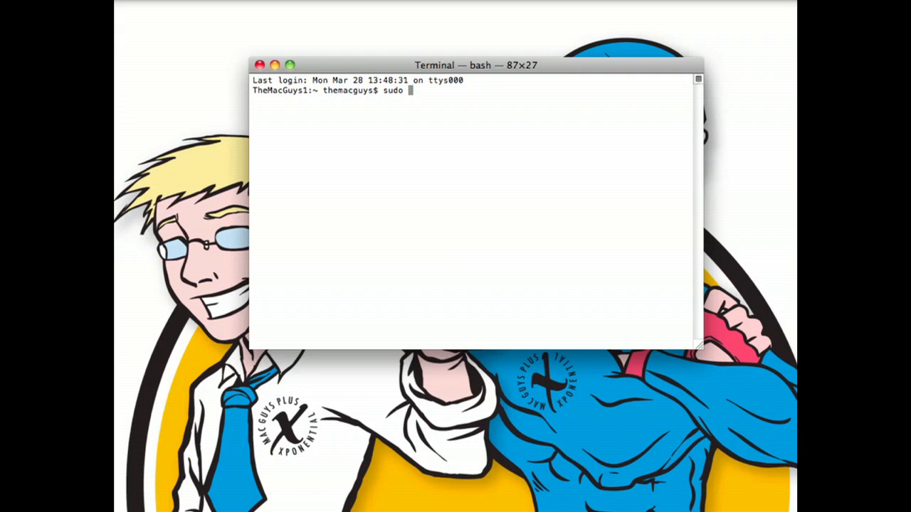
pyautogui.write('rm')
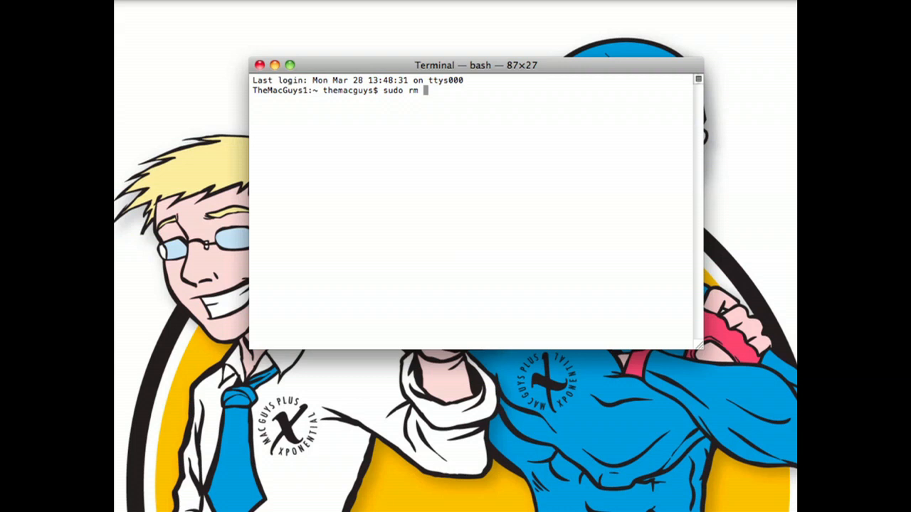
pyautogui.write('-')
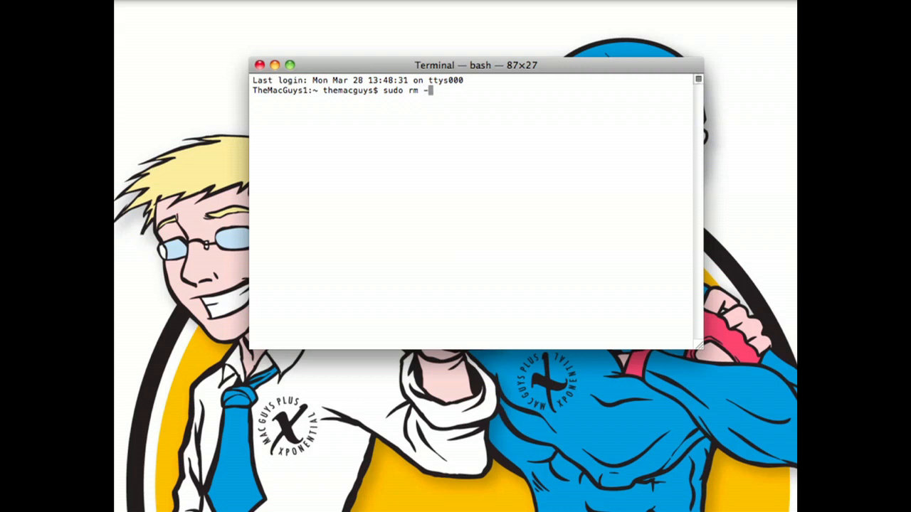
pyautogui.write('r')
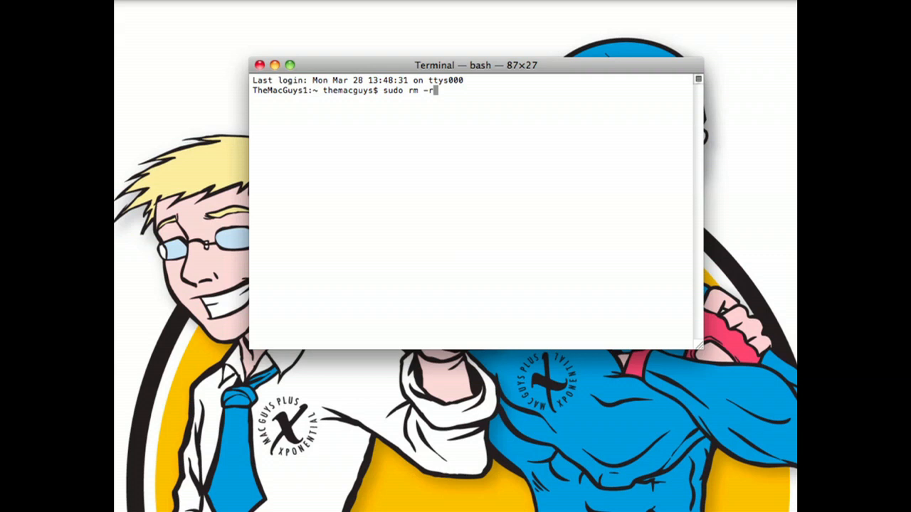
pyautogui.write('f')
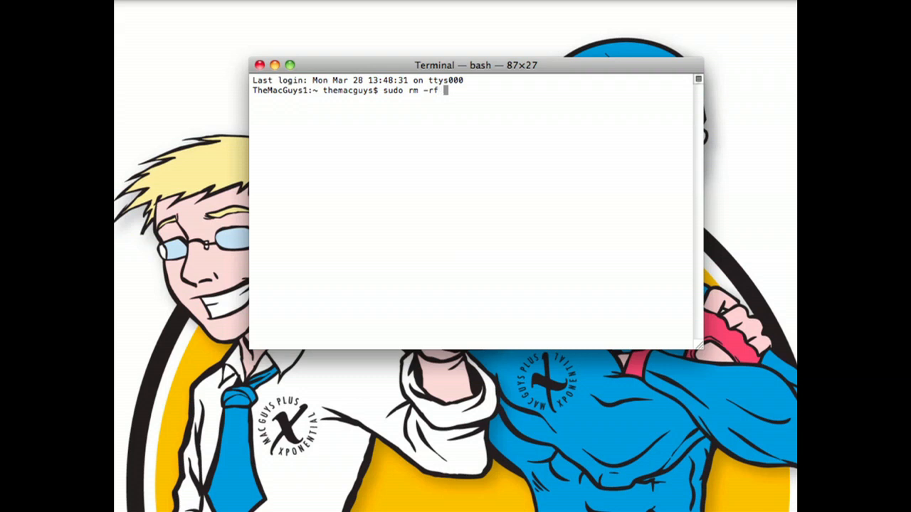
pyautogui.moveTo(668, 158)
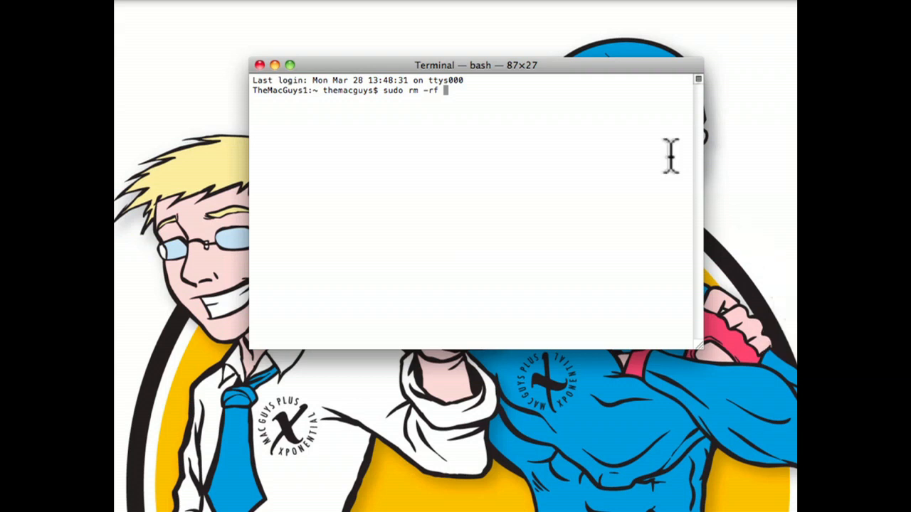
pyautogui.moveTo(474, 65); pyautogui.dragTo(437, 68)
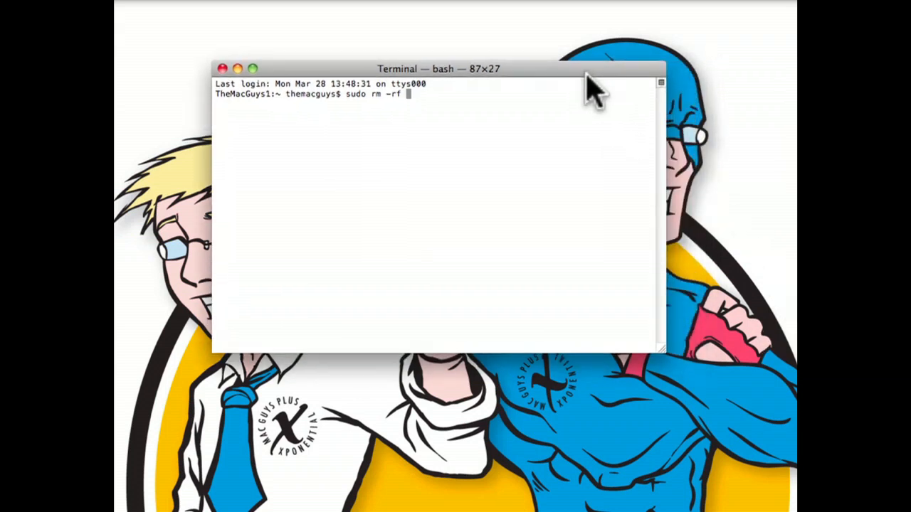
pyautogui.moveTo(149, 292)
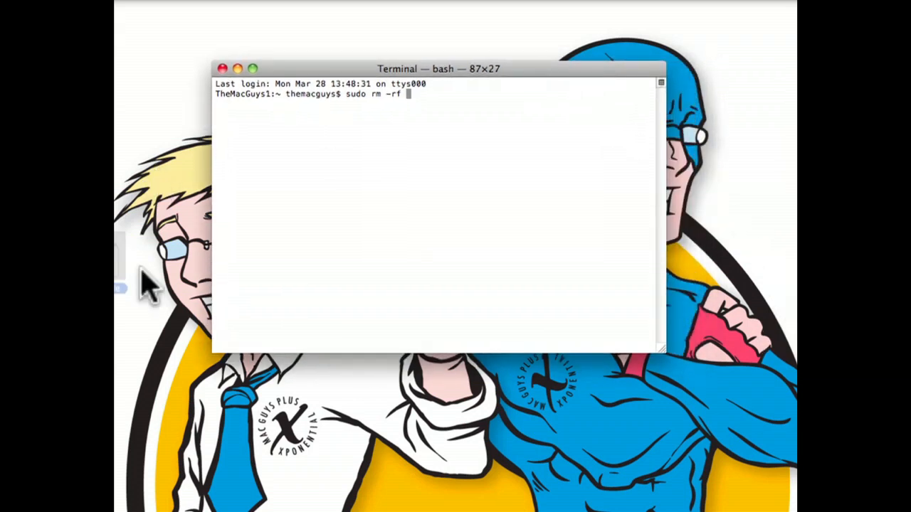
# Run sudo rm -rf /Users/themacguys/Desktop/TrashMe.rtf and submit the admin password.
pyautogui.write('/Users/themacguys/Desktop/TrashMe.rtf')
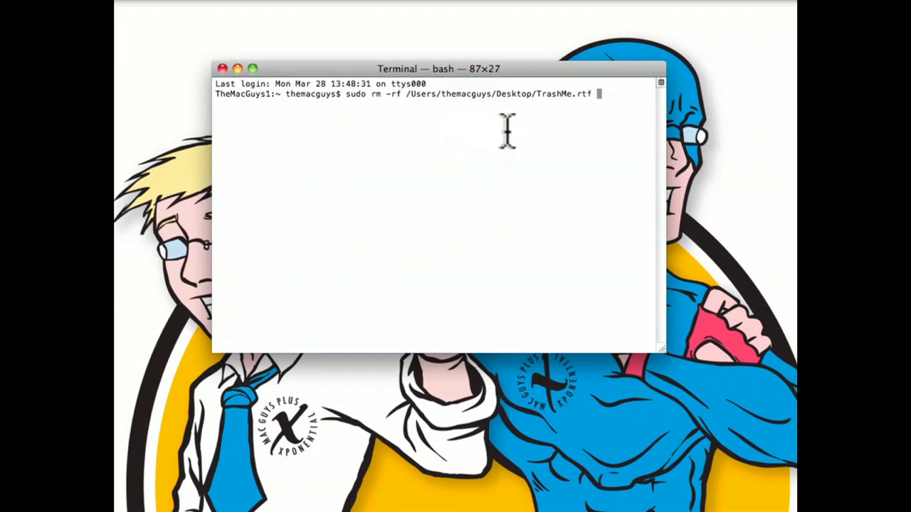
pyautogui.press('Return')
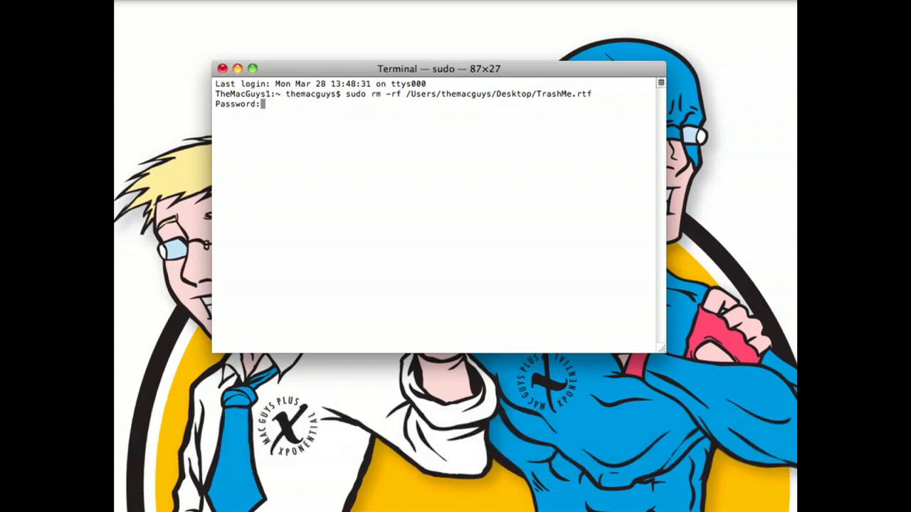
pyautogui.press('Return')
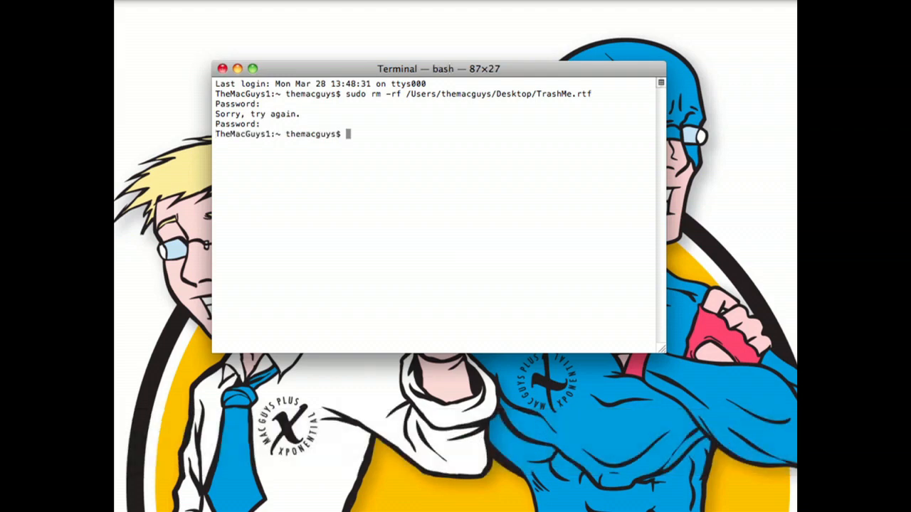
pyautogui.moveTo(407, 224)
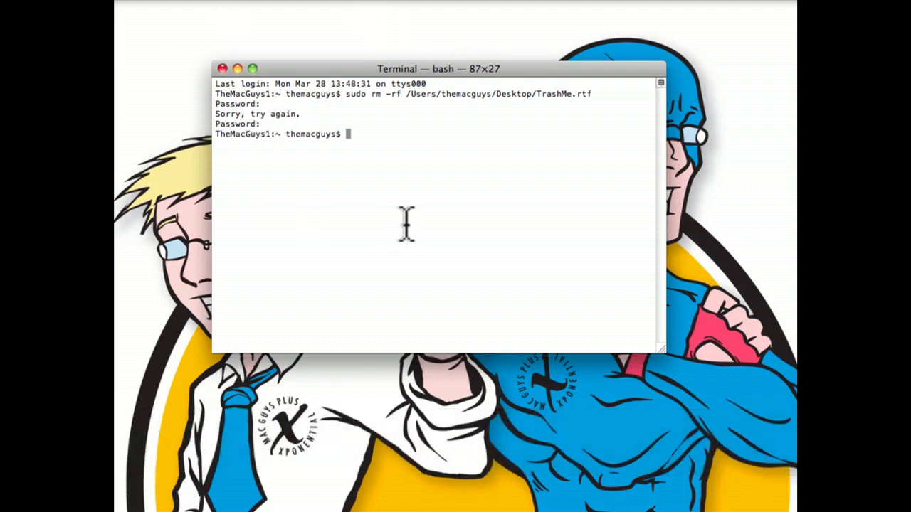
# Type a new 'sudo rm -rf' command at the prompt, fixing a typo.
pyautogui.write('sudo -')
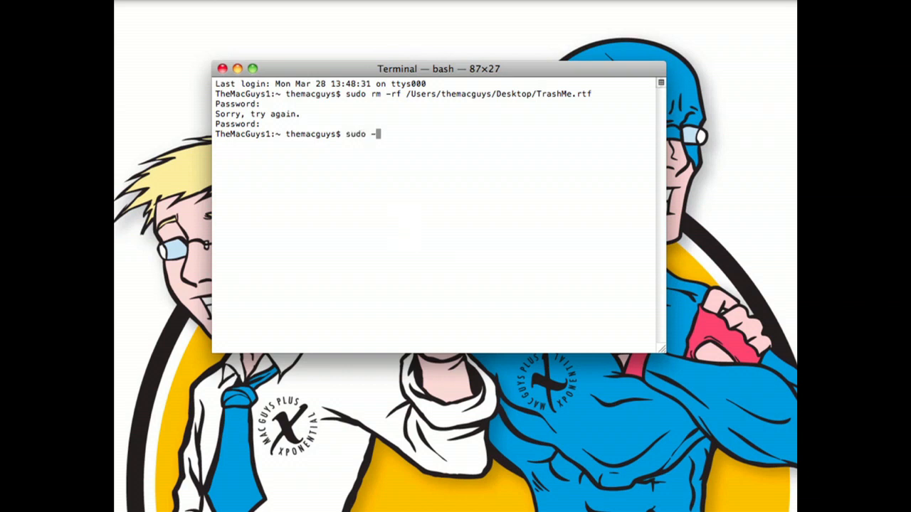
pyautogui.press('Backspace')
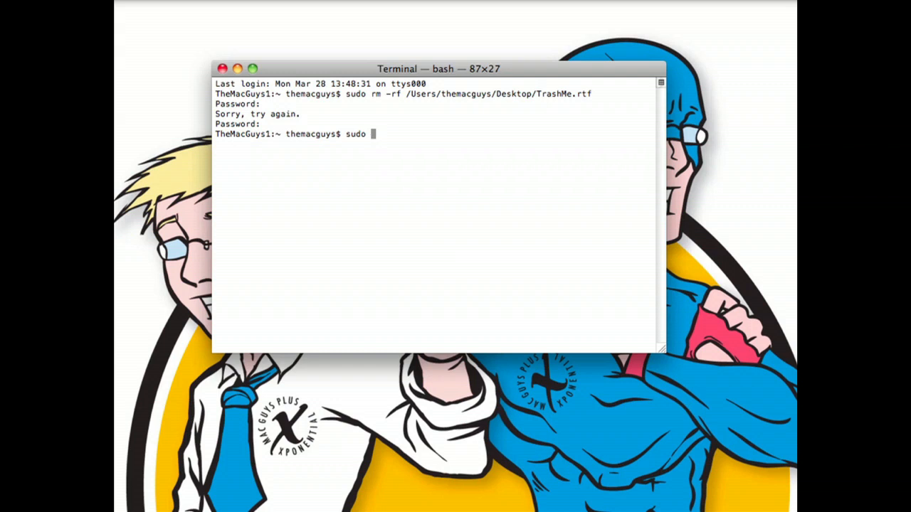
pyautogui.write('rm -rf')
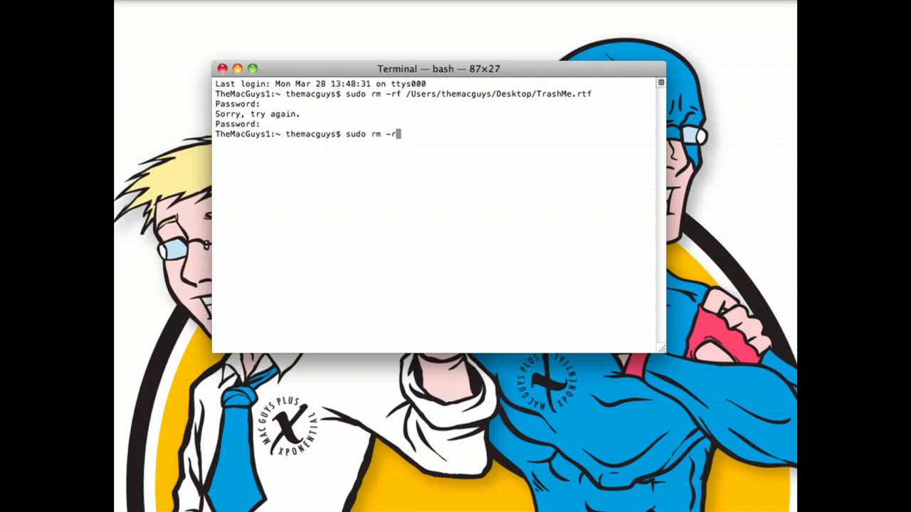
pyautogui.write('f')
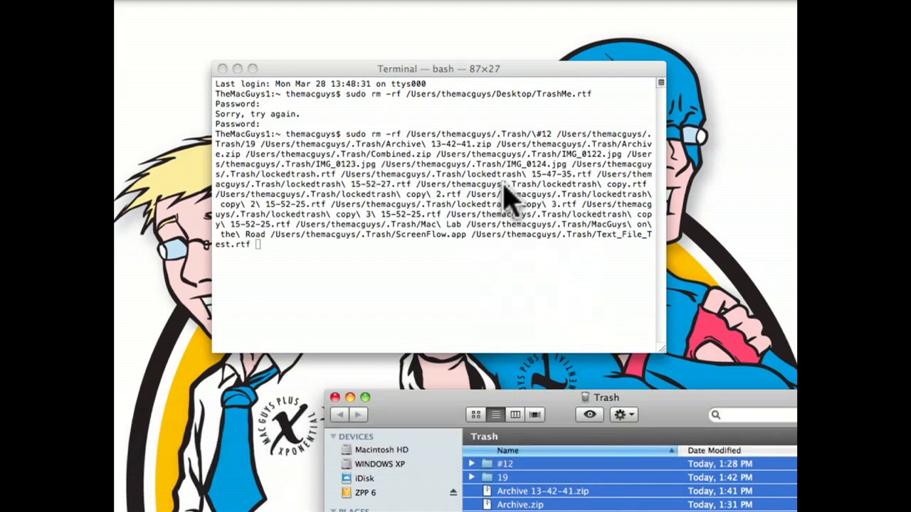
pyautogui.moveTo(473, 259)
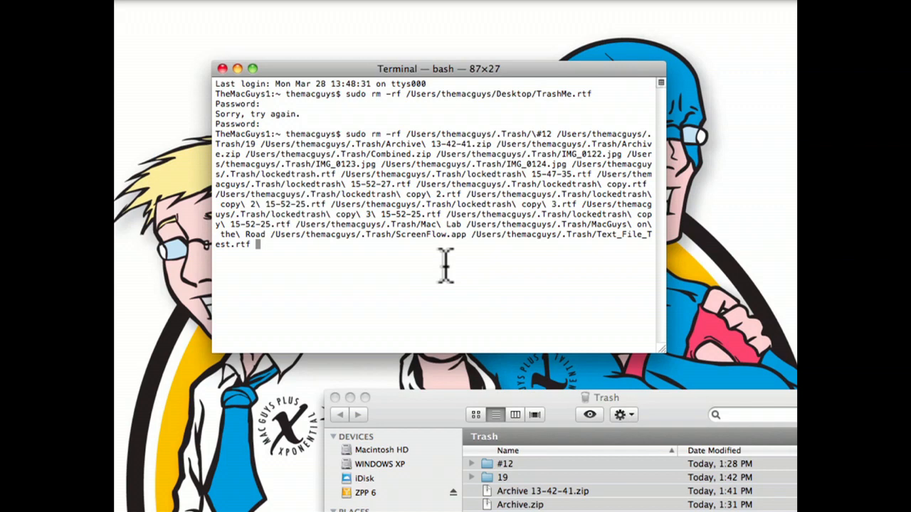
# Run the sudo rm -rf command listing every Trash item, leaving the Trash empty.
pyautogui.press('Return')
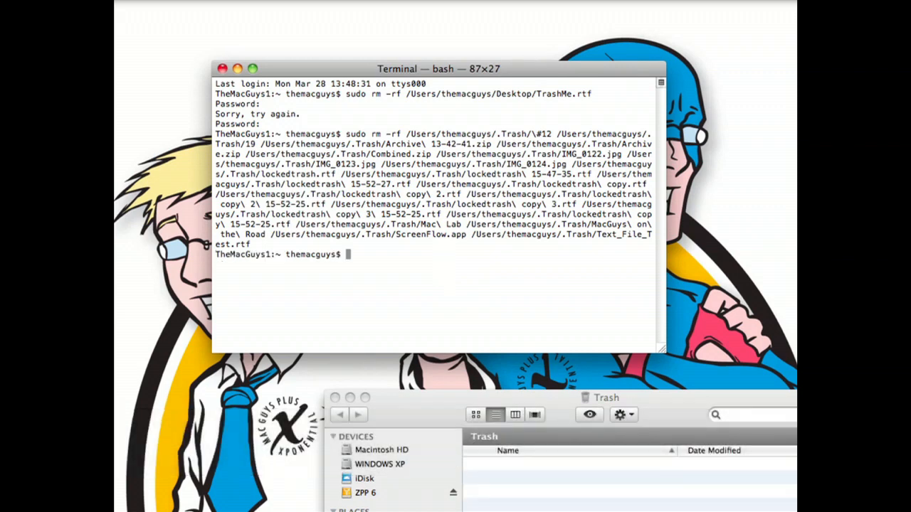
pyautogui.moveTo(487, 345)
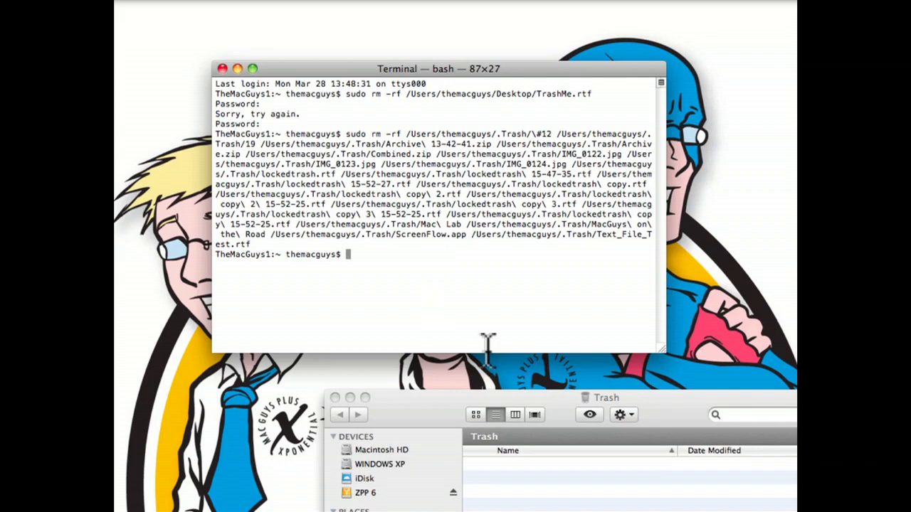